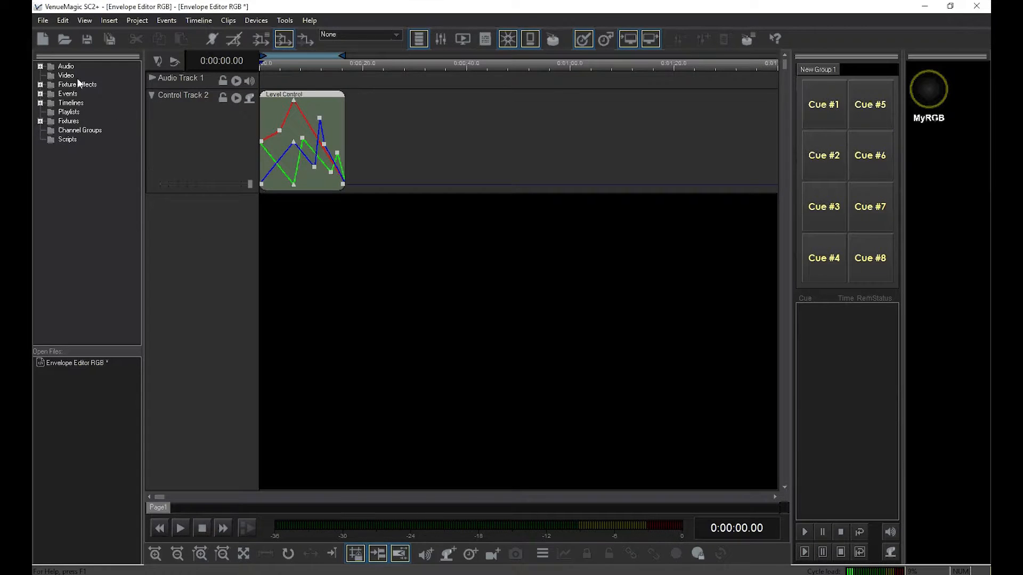
Step: Create a new project, accepting the Copy Project Settings defaults
click(42, 21)
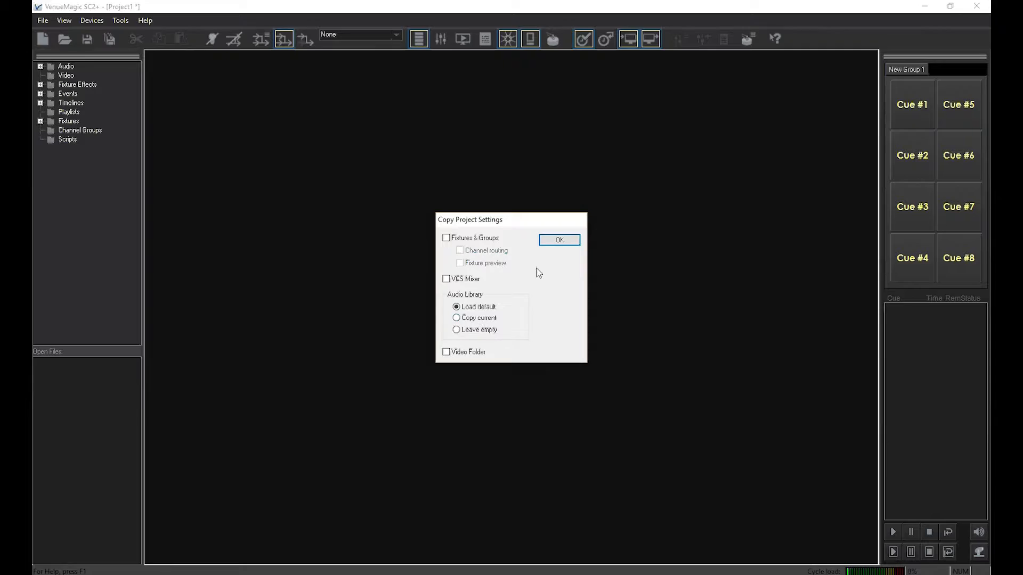
click(559, 240)
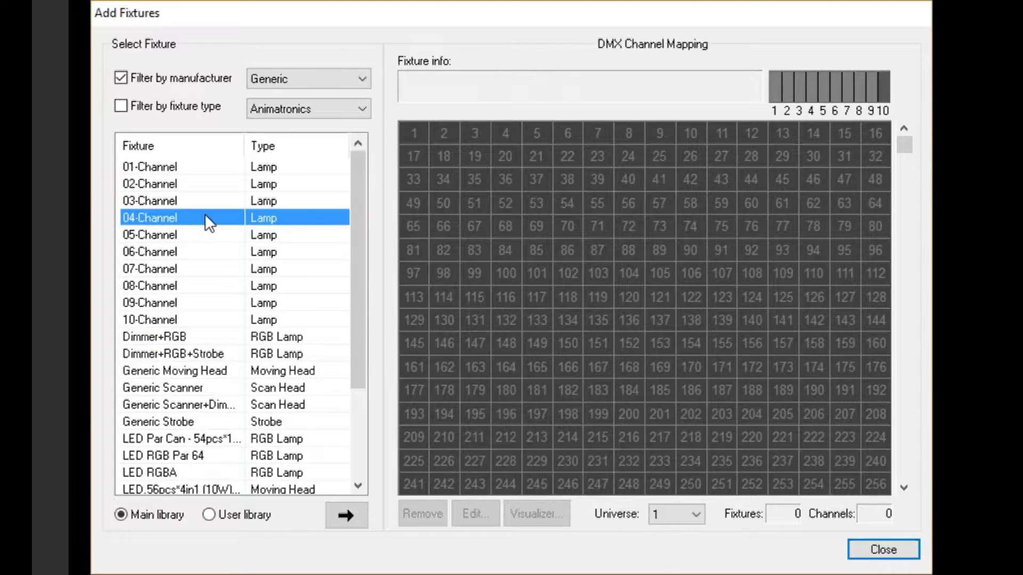
Step: Patch the generic 04-Channel lamp to DMX channels 1–4 and close Add Fixtures
click(347, 516)
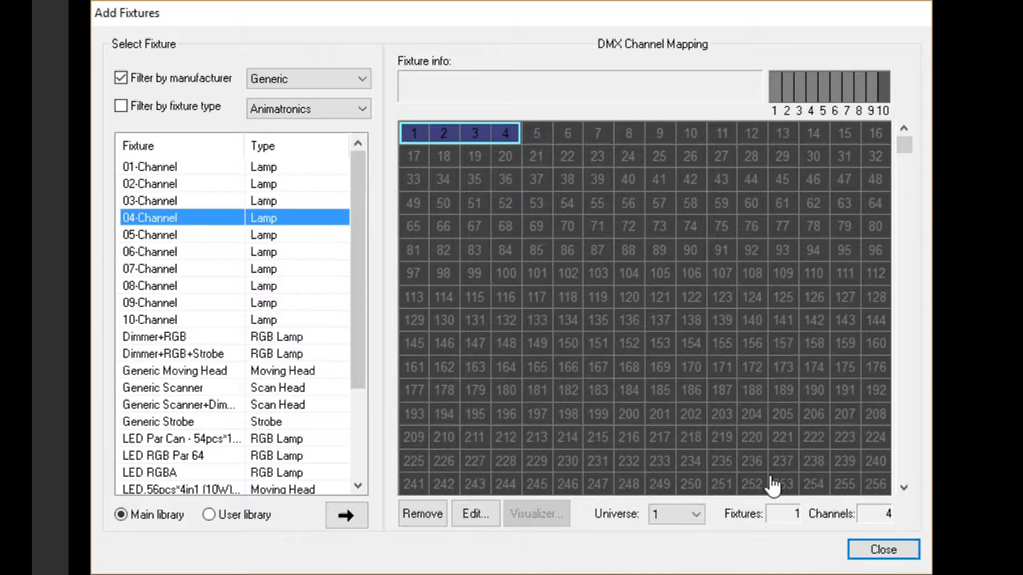
click(883, 564)
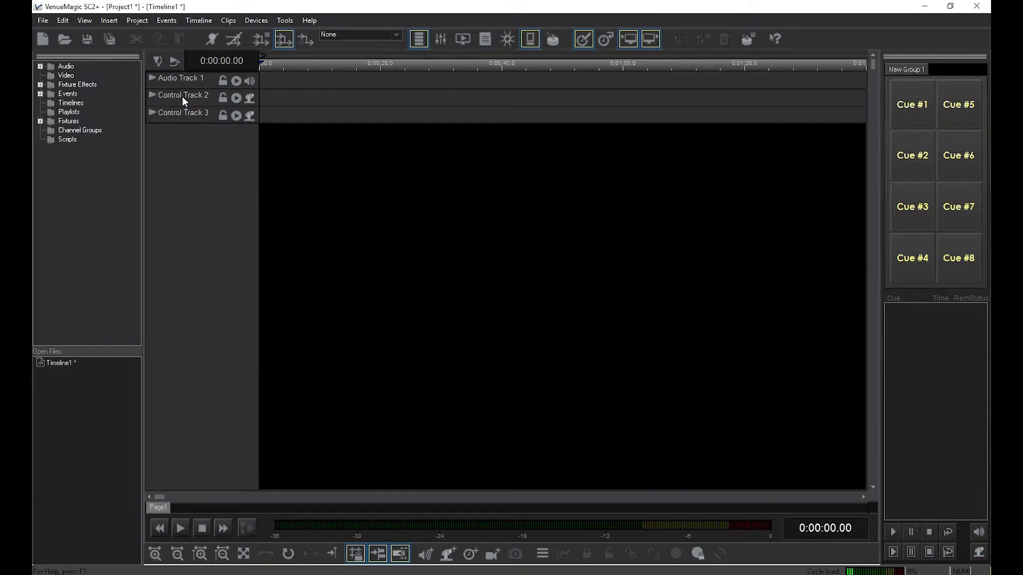
Step: Select the _04Channel lamp for Control Track 2 and expand it to show Level1–Level4
double_click(181, 95)
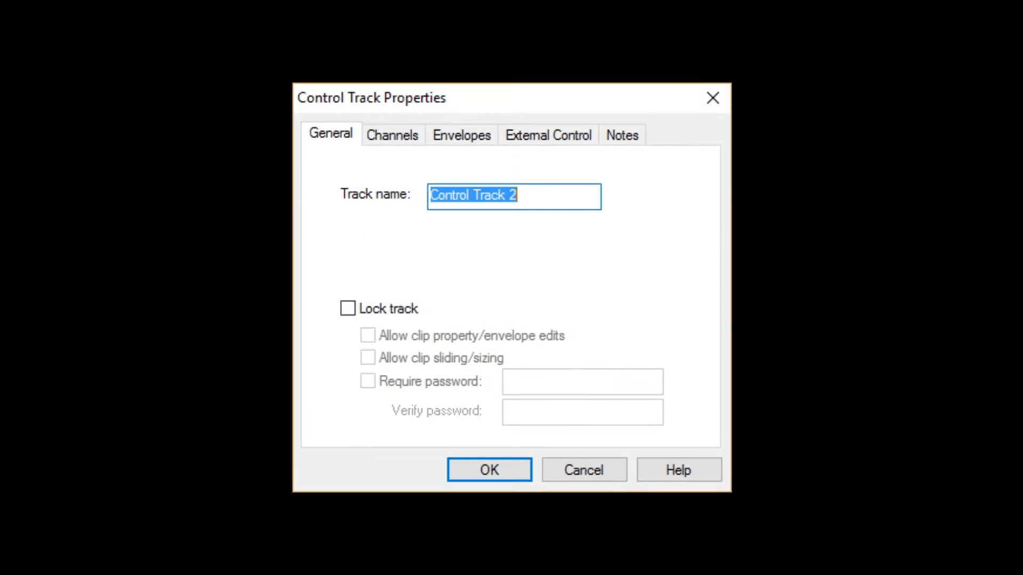
click(392, 135)
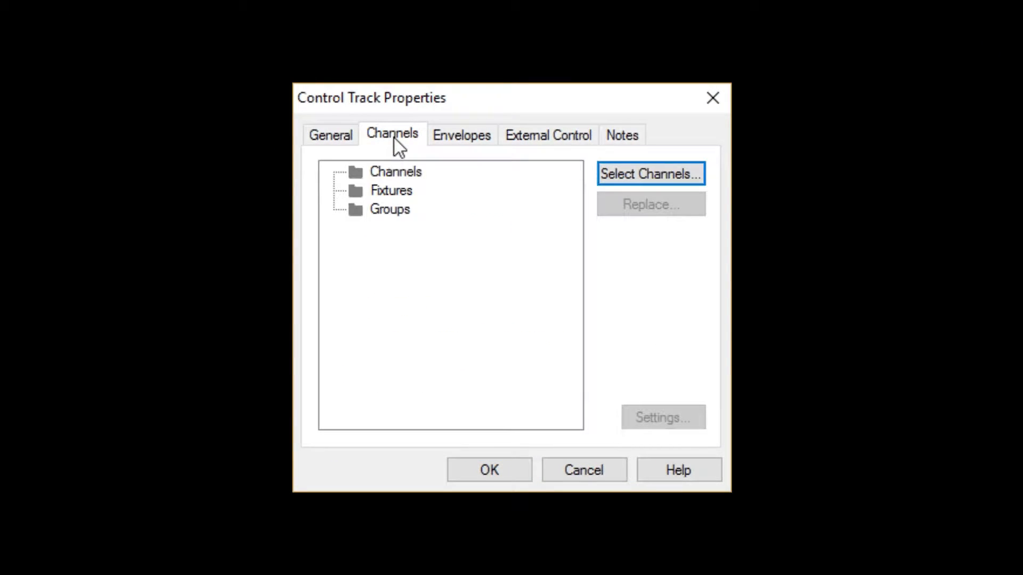
click(651, 173)
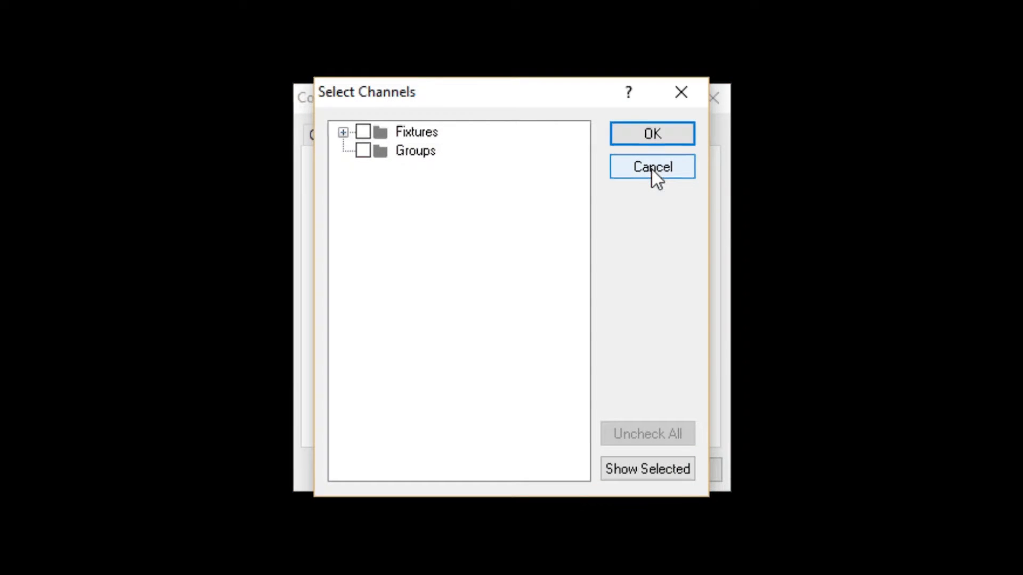
click(346, 133)
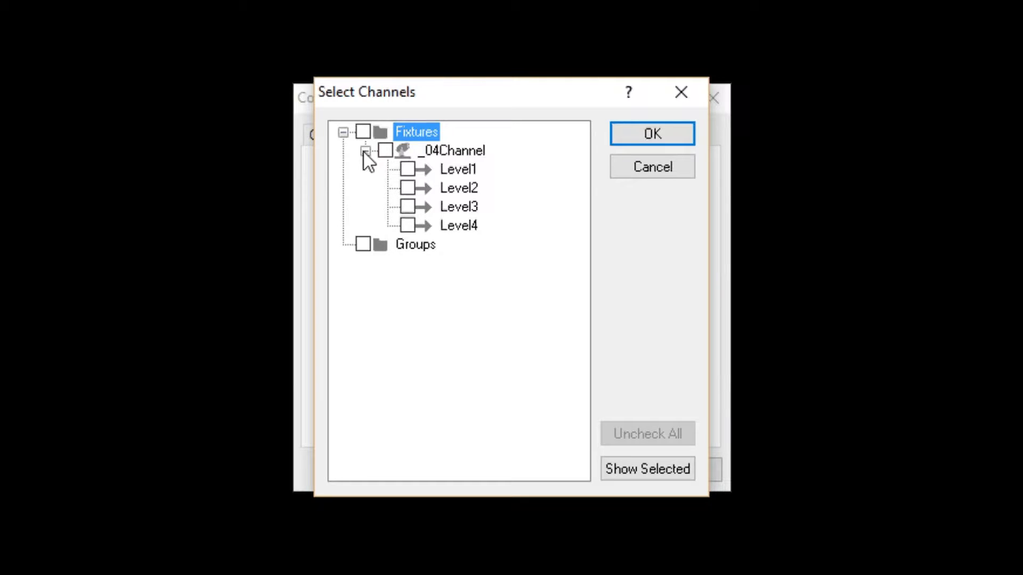
click(384, 150)
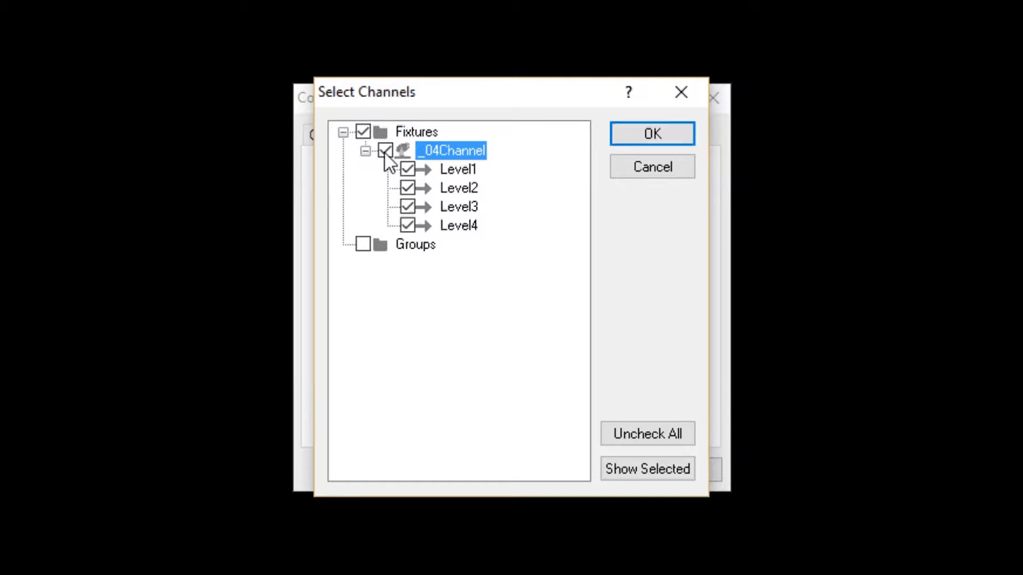
click(652, 133)
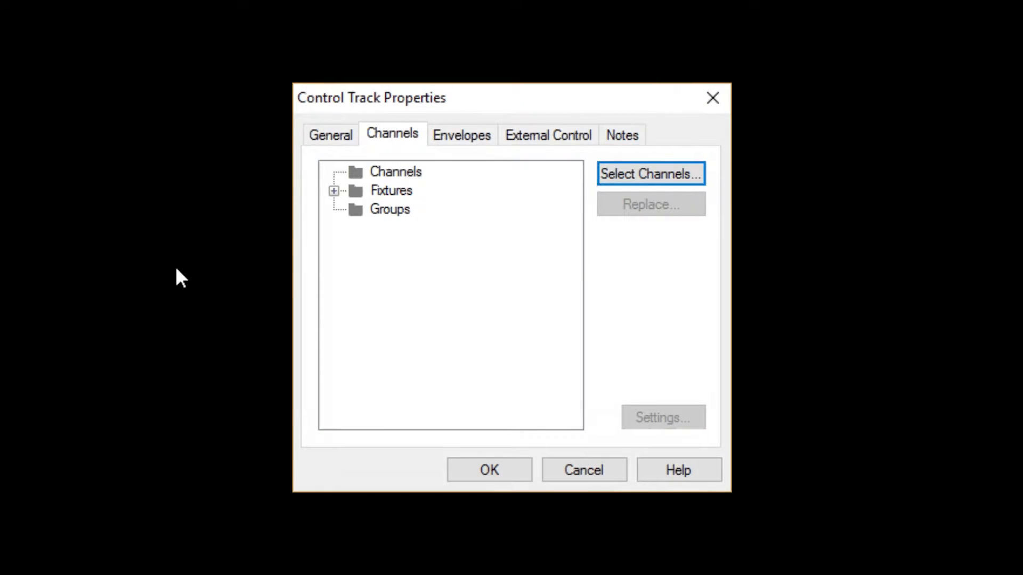
click(333, 191)
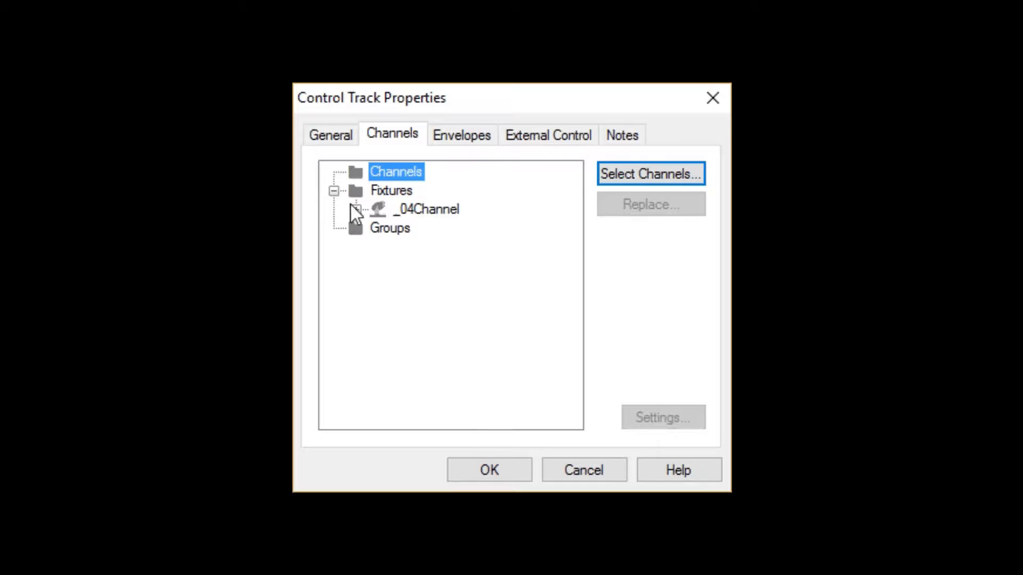
click(356, 210)
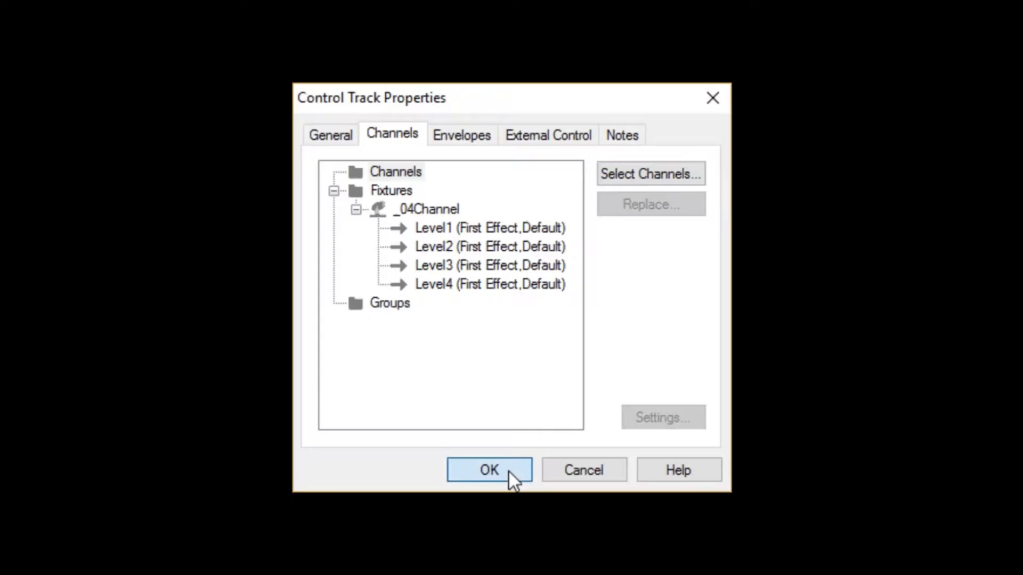
Step: Close Track 2's properties, then give Control Track 3 Level1–Level3, excluding Level4
click(489, 470)
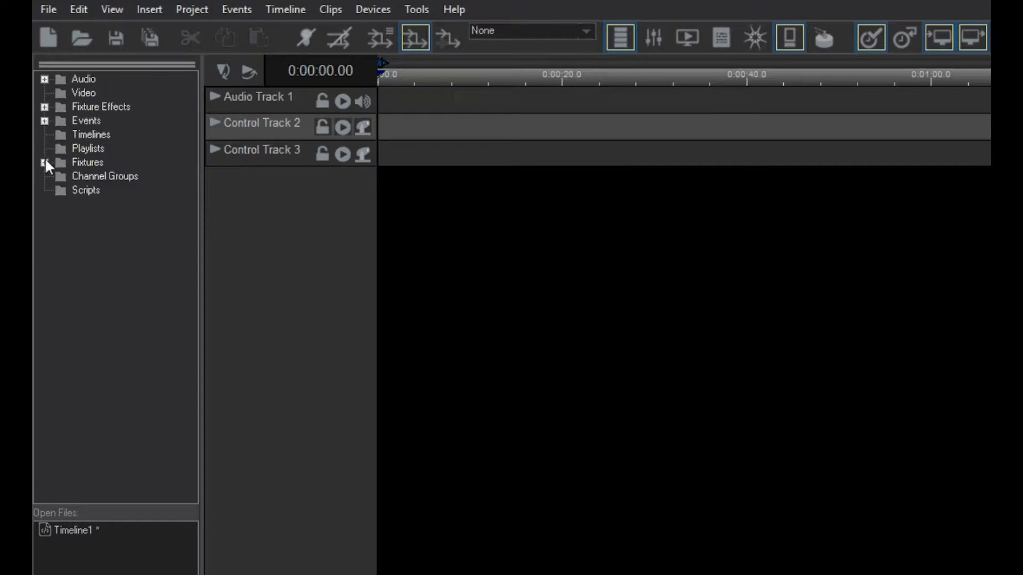
click(44, 162)
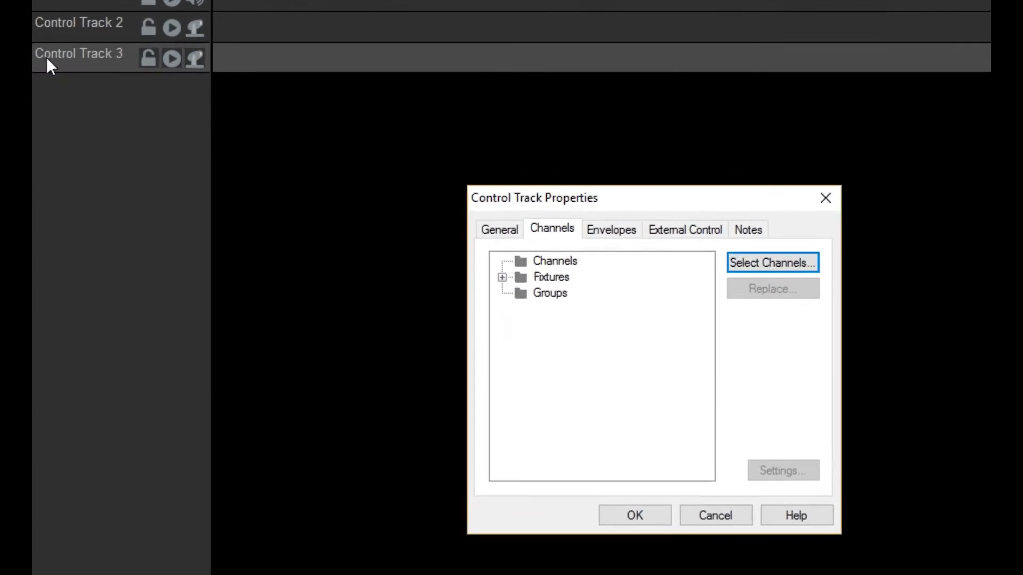
click(772, 263)
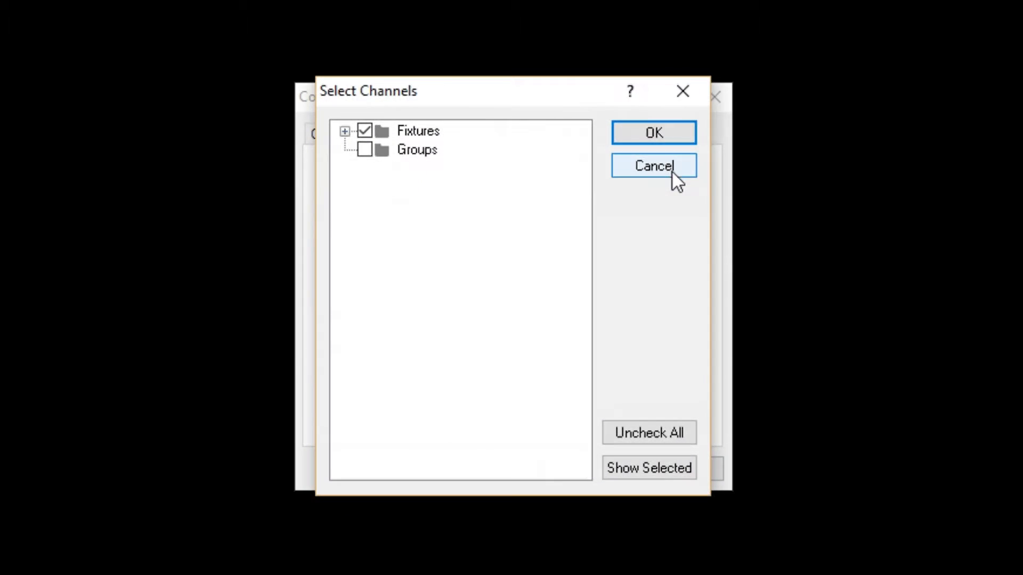
click(649, 468)
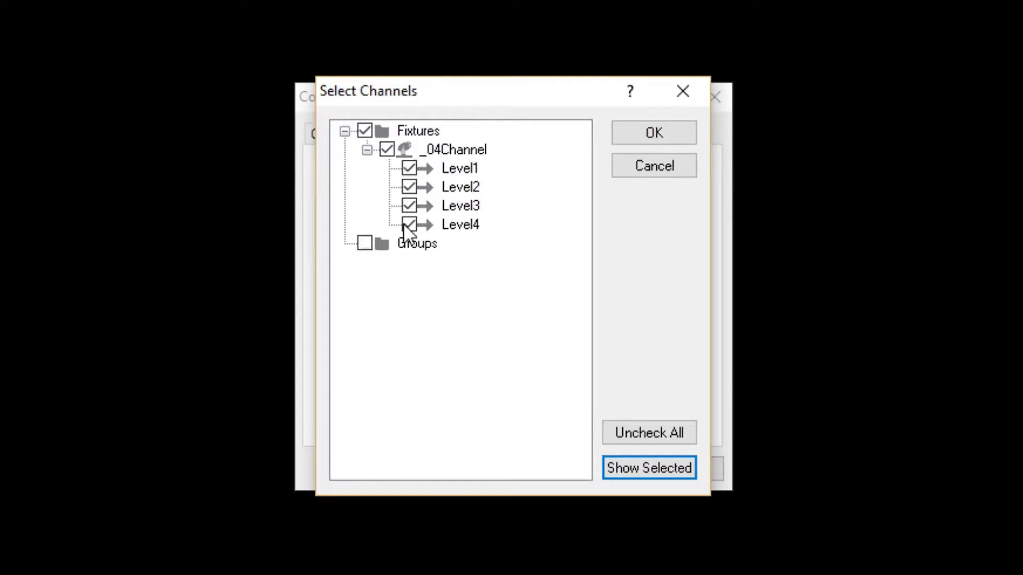
click(410, 225)
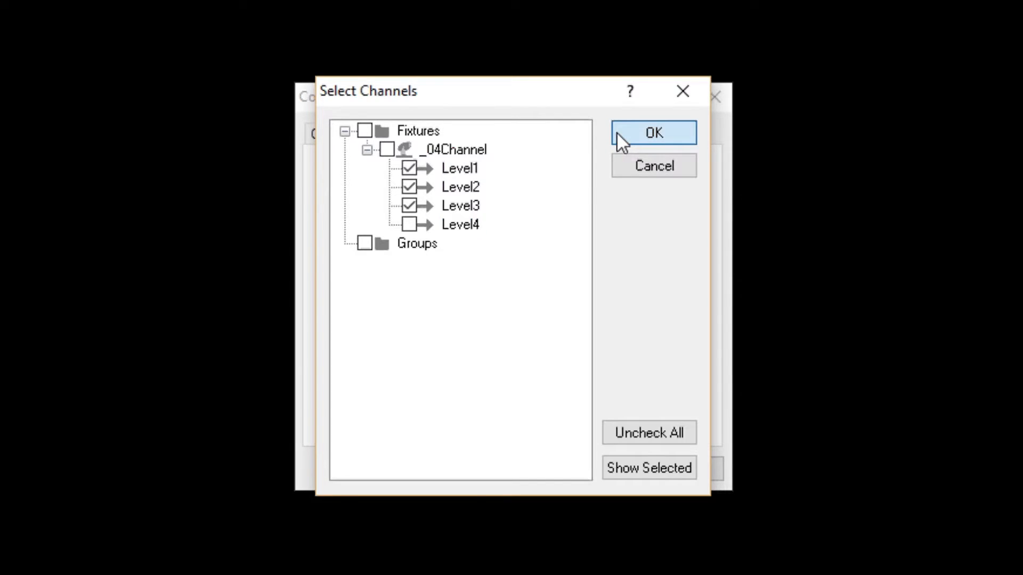
click(654, 132)
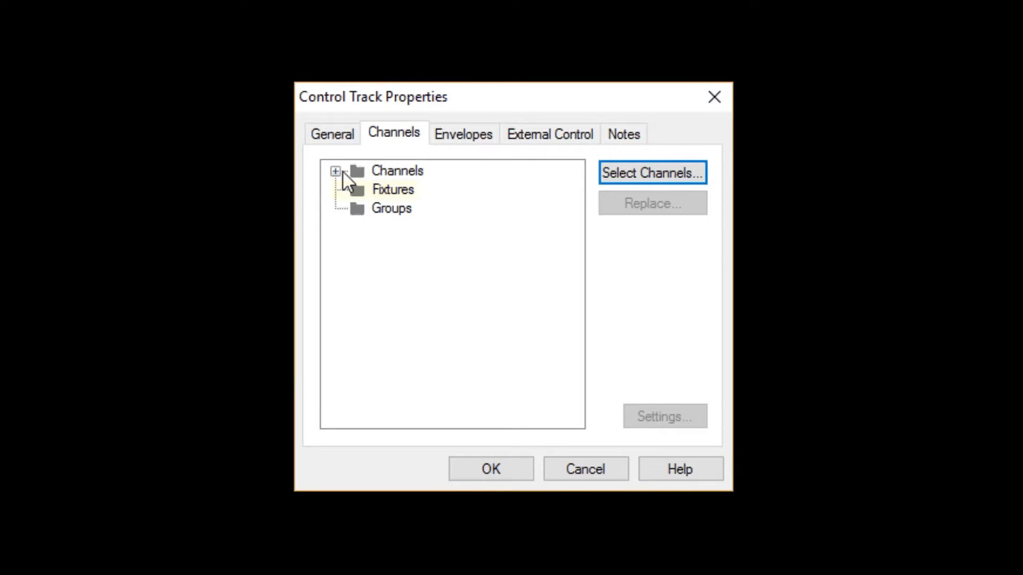
Step: Expand Control Track 3's Channels folder to reveal Level1, Level2 and Level3
click(338, 170)
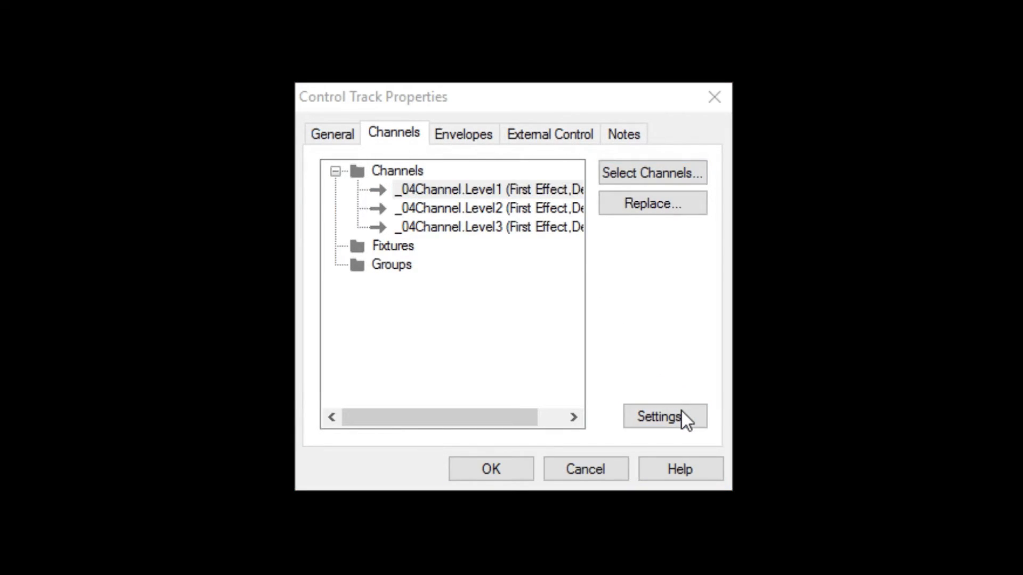
Step: Open Control Track 3's channel settings, leave merge mode at Default, and view F1 help
click(661, 417)
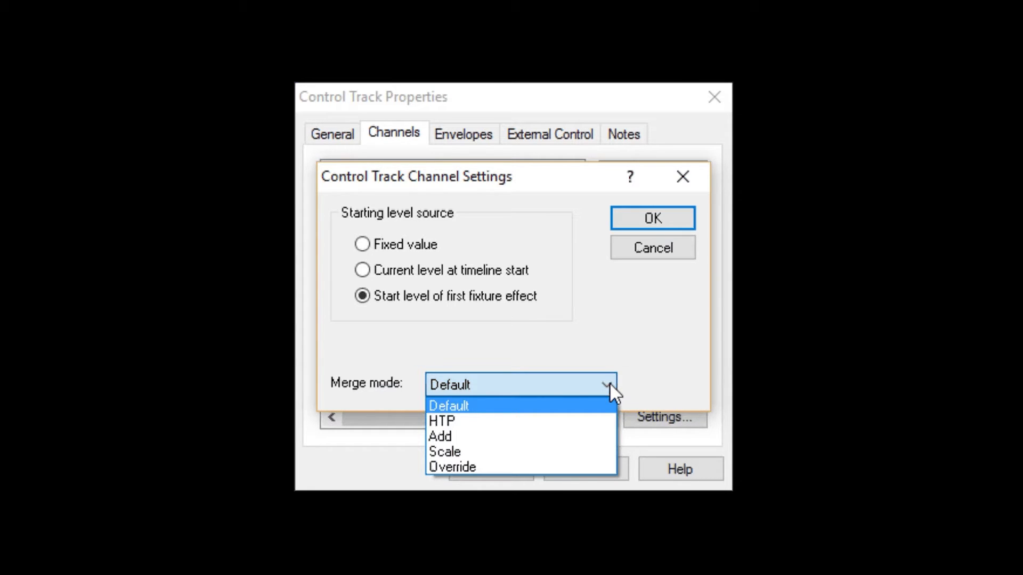
mouse_move(606, 411)
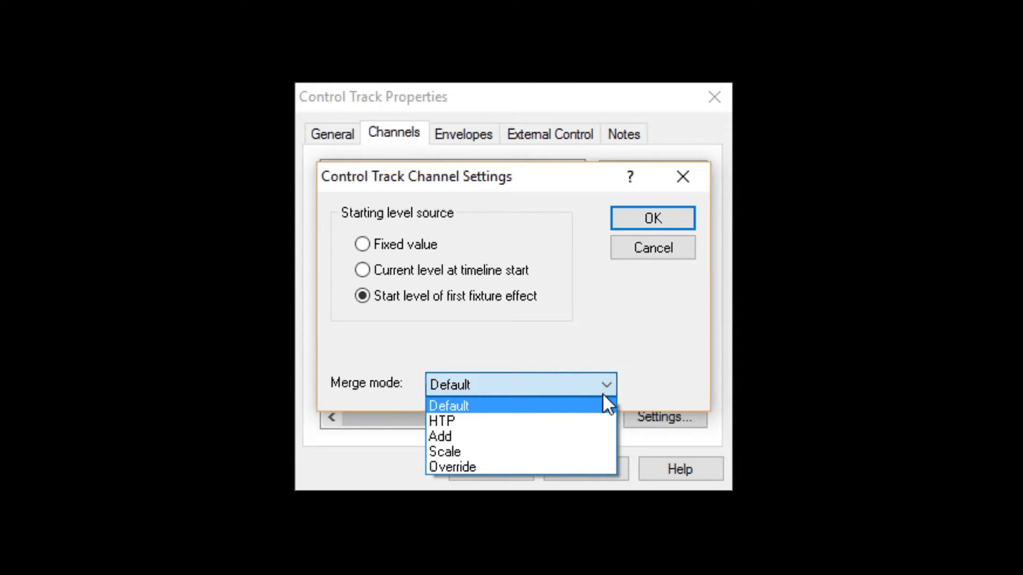
click(448, 406)
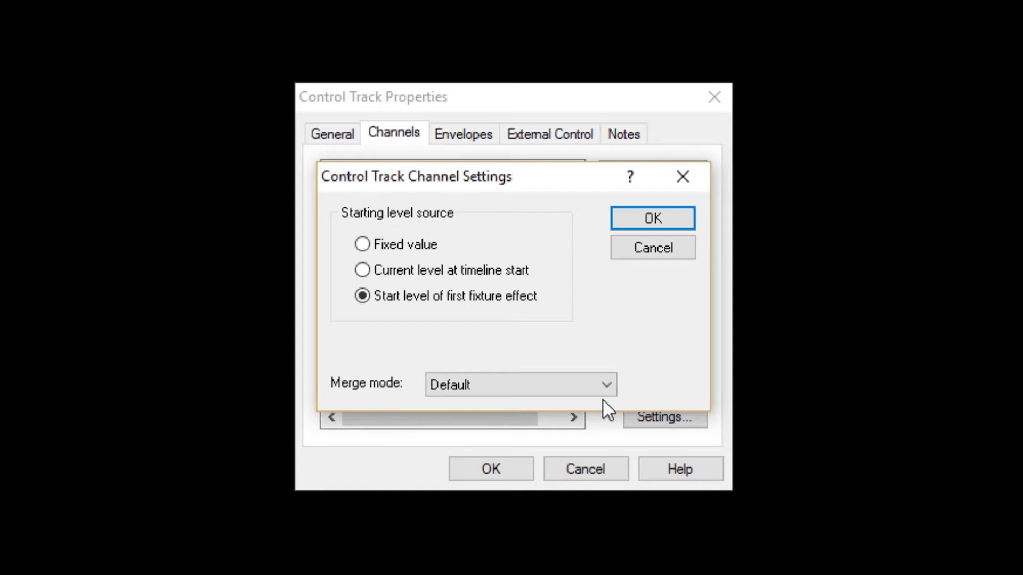
key(F1)
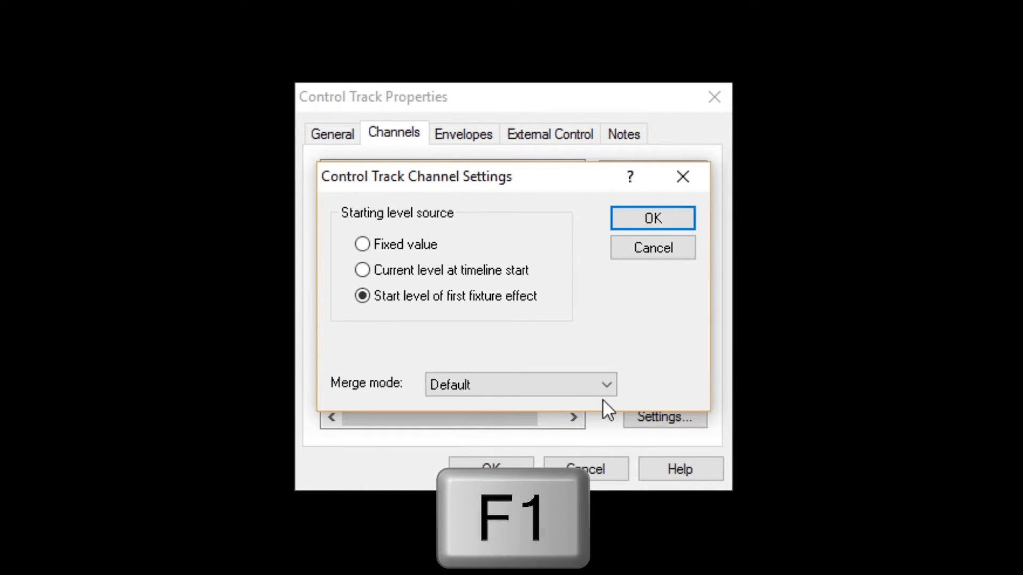
key(F1)
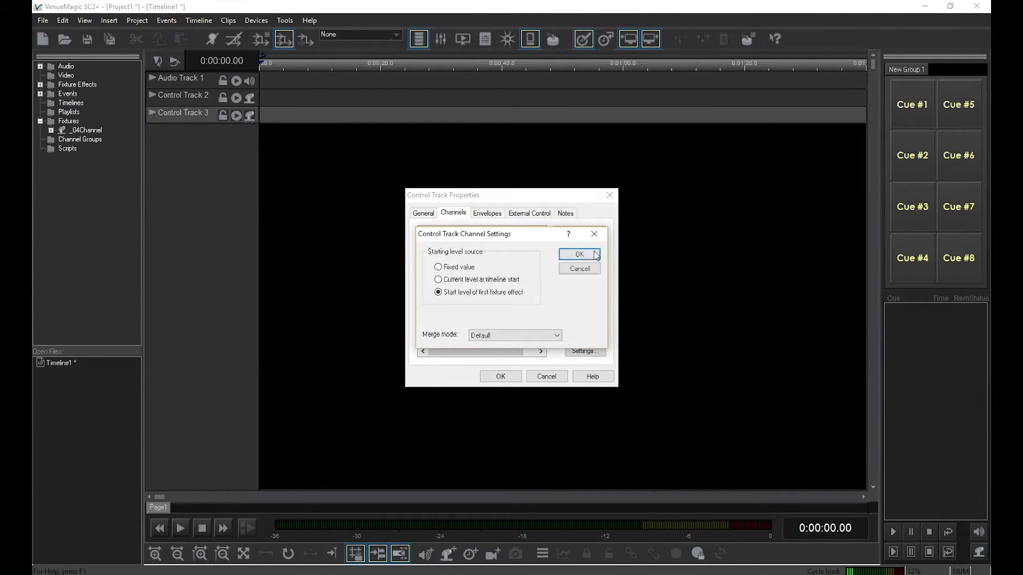
Step: Accept Control Track 3's channel settings unchanged
click(579, 254)
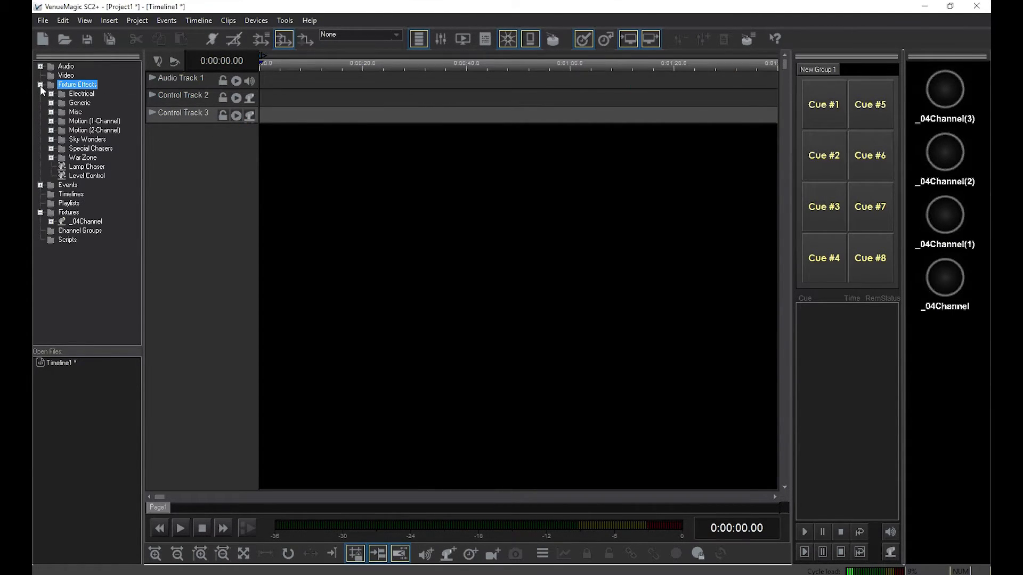
Step: Drop a Lamp Chaser clip on Control Track 2 using Chaser4_04 at 200 bpm
click(83, 167)
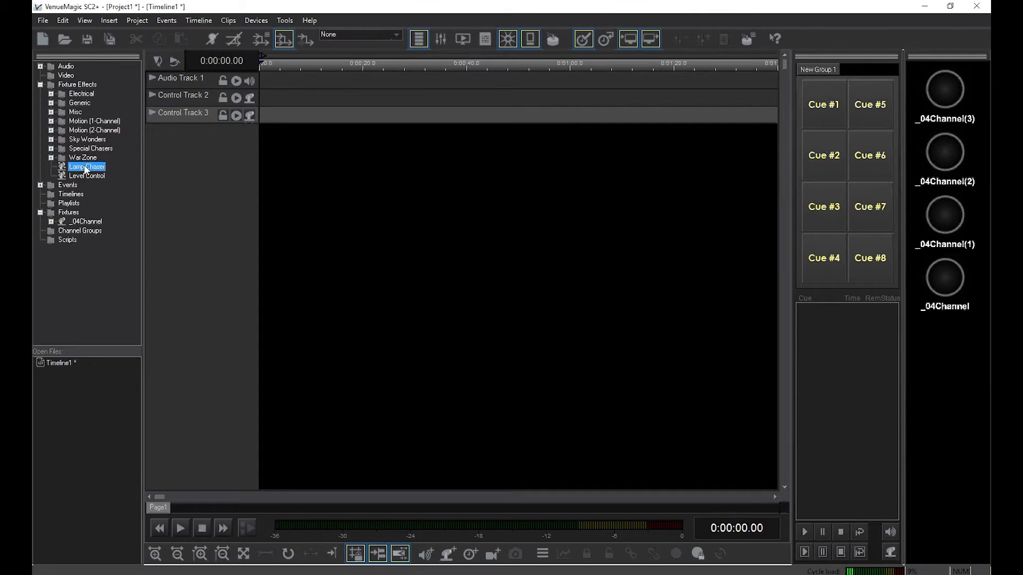
drag(85, 166, 303, 97)
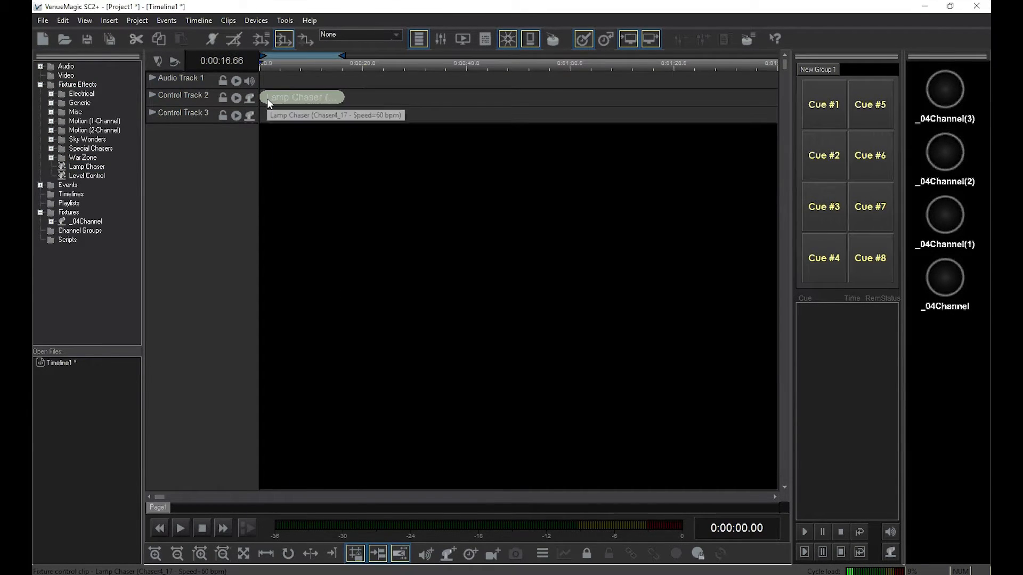
double_click(302, 97)
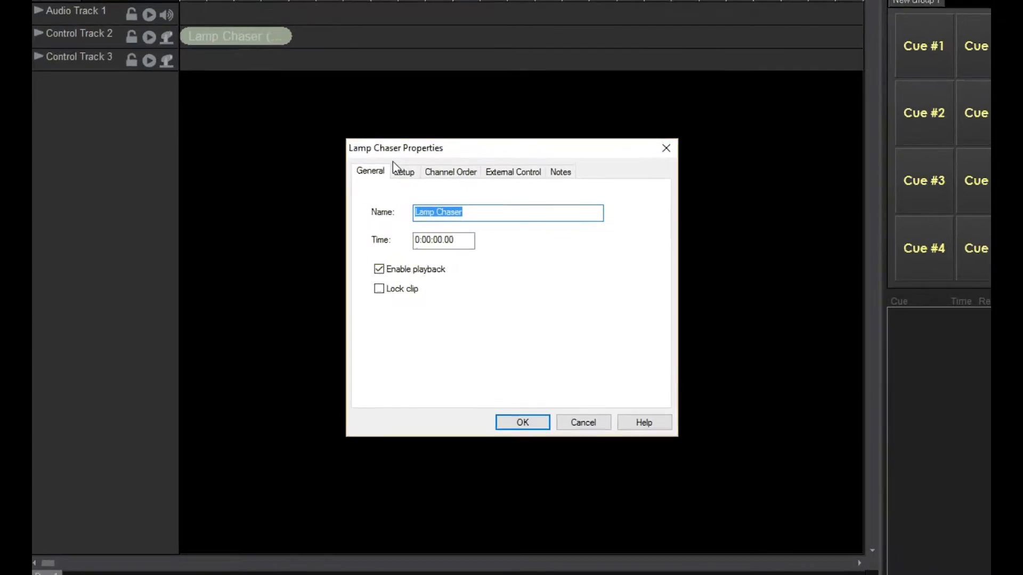
click(404, 171)
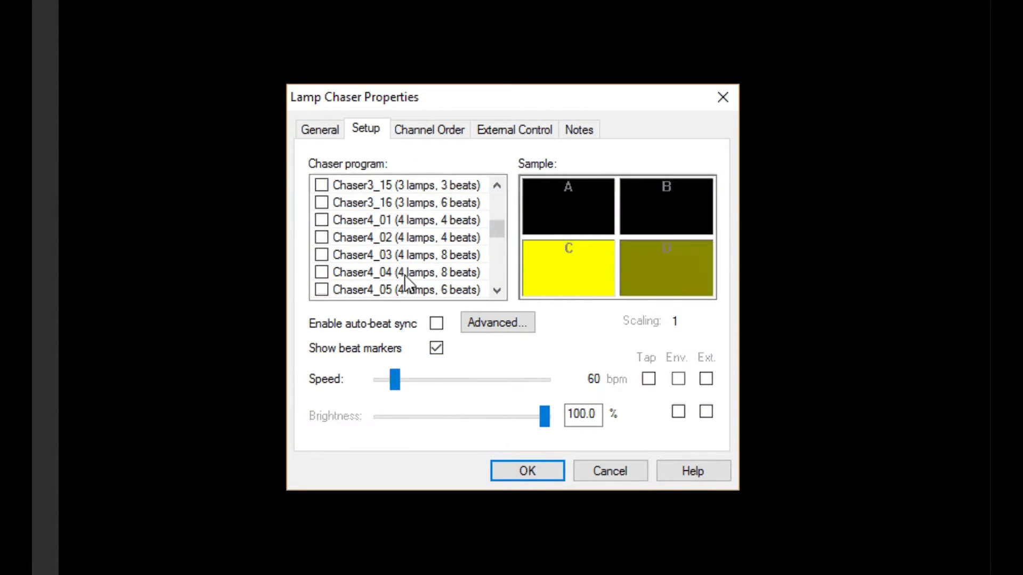
click(322, 272)
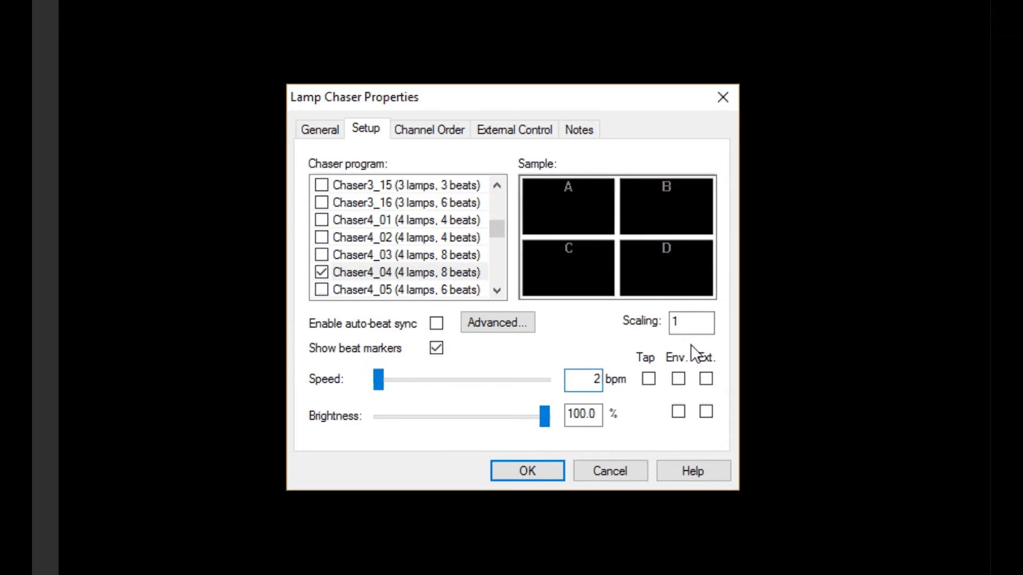
text(200)
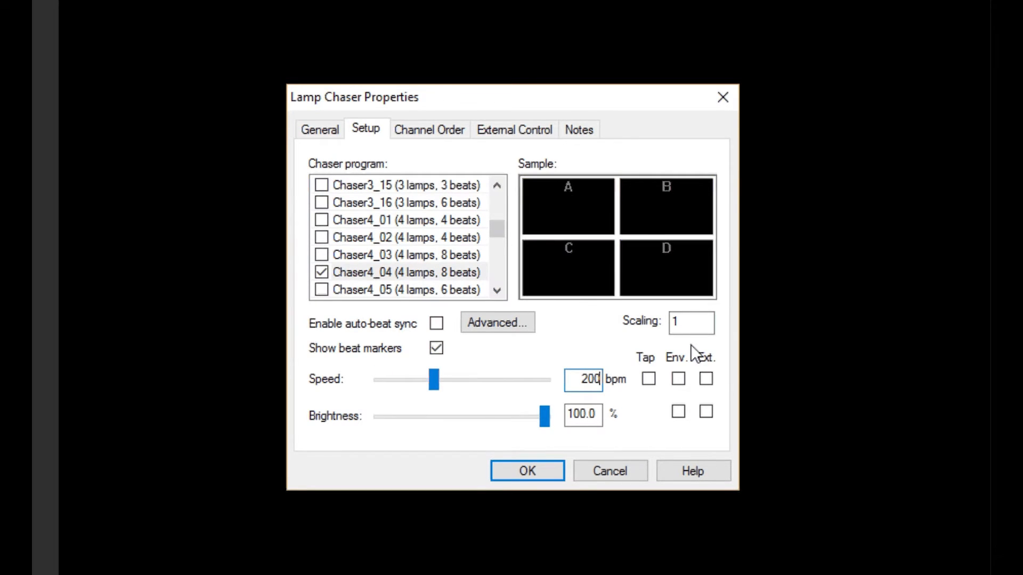
click(527, 471)
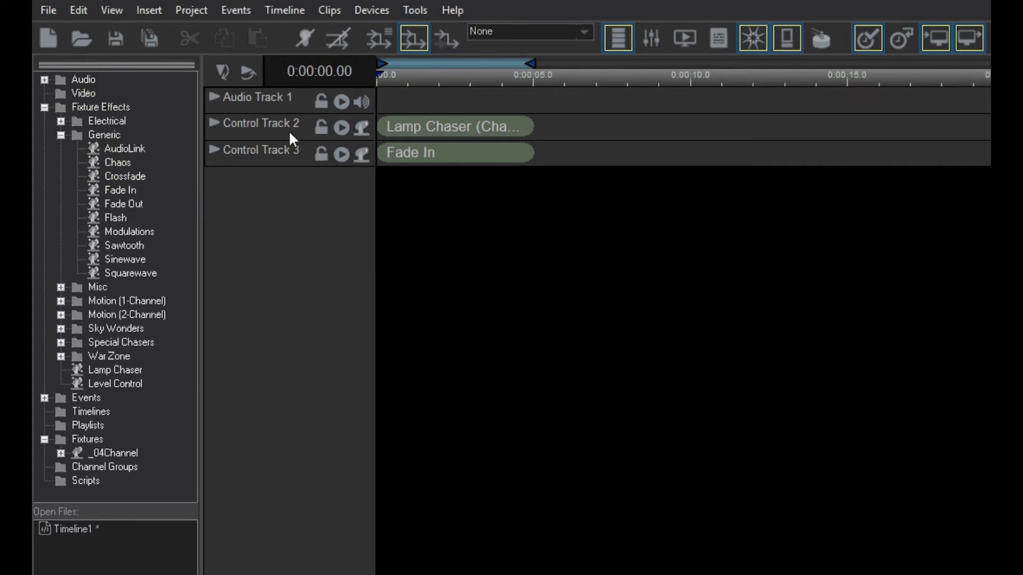
Step: Expand the control tracks to Large size to show the clip shapes
right_click(290, 133)
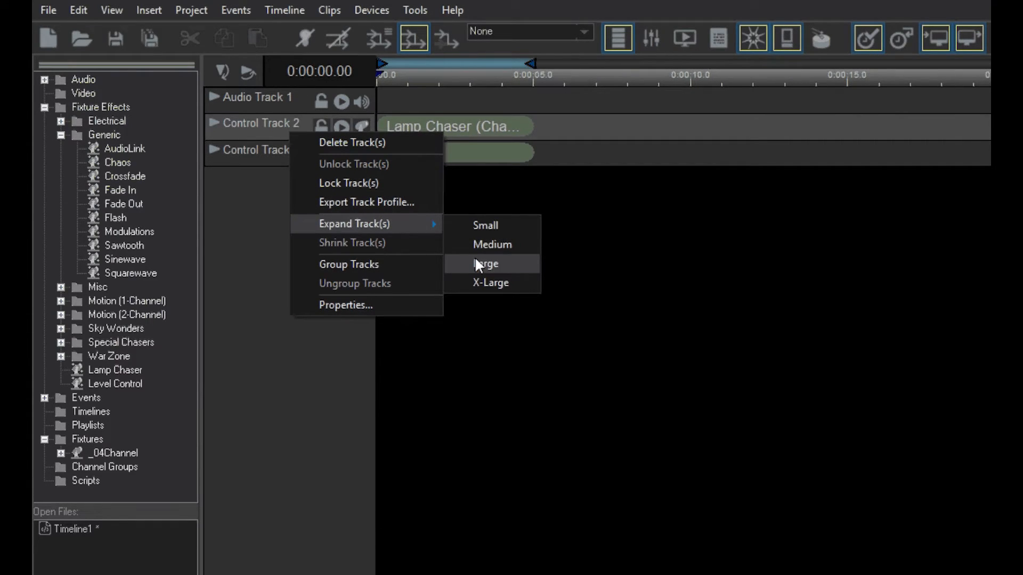
click(485, 264)
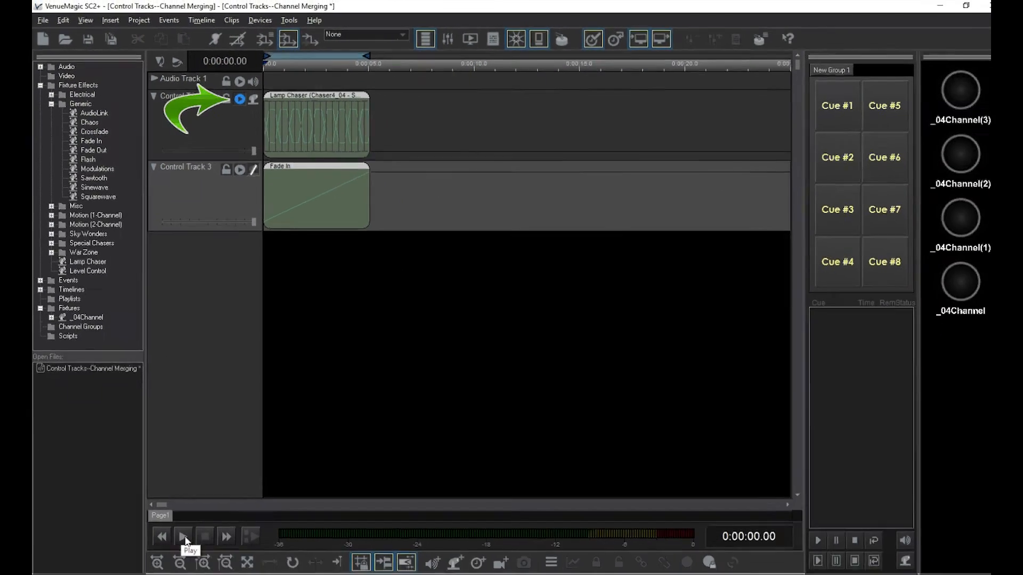
Step: Play Control Track 2 alone, then Control Track 3 alone, watching the lamps
click(183, 536)
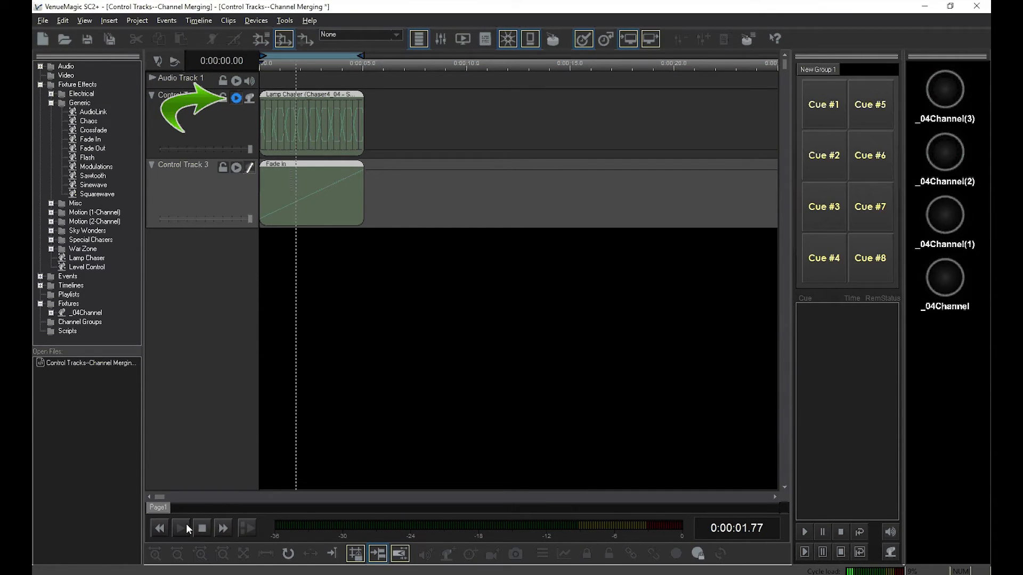
click(182, 528)
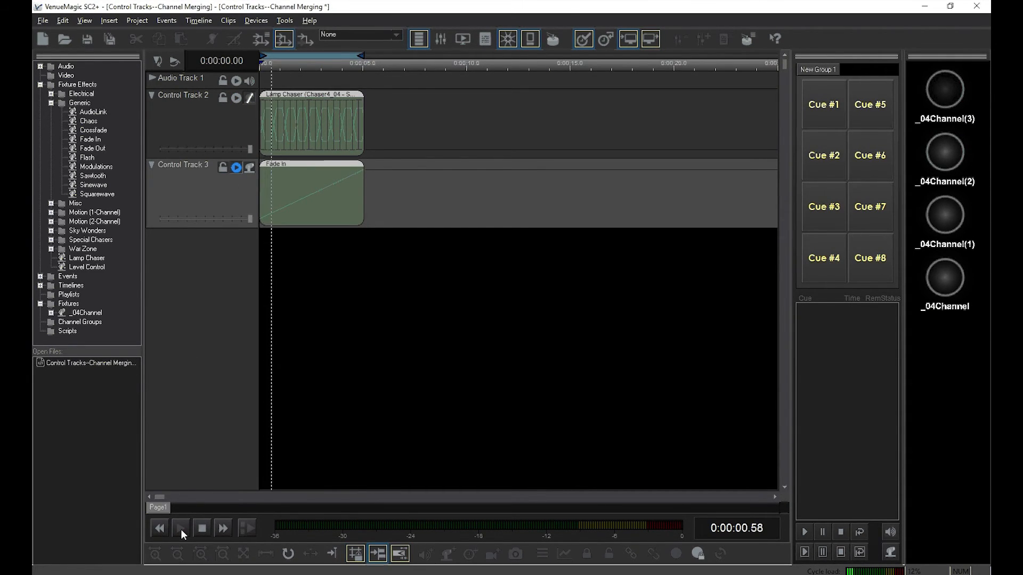
click(181, 528)
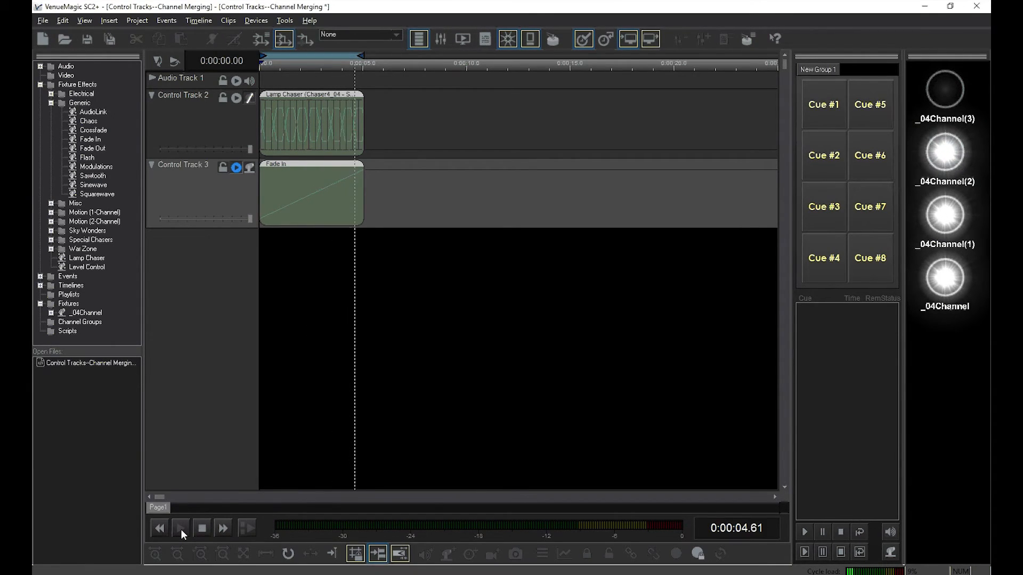
click(180, 529)
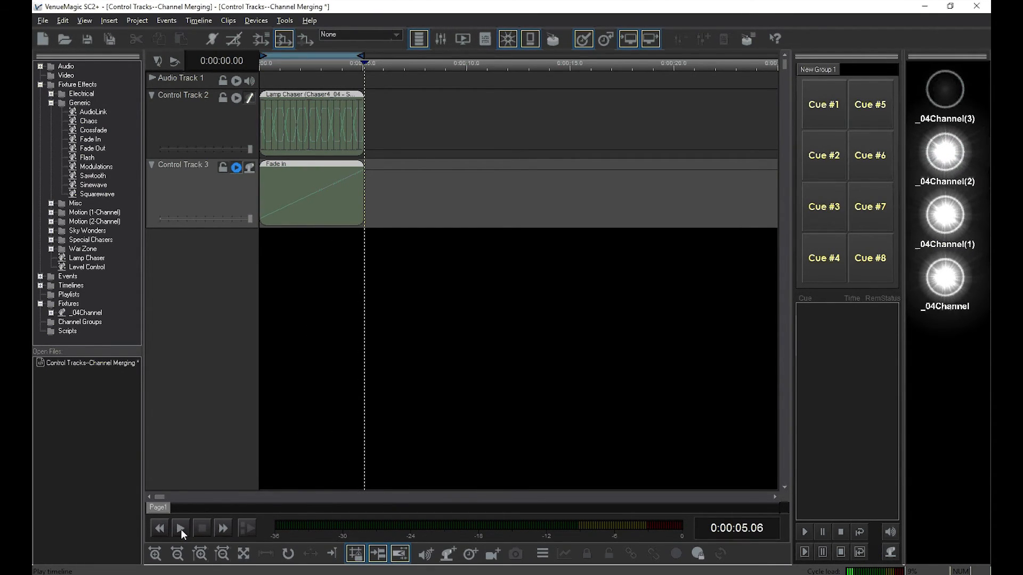
mouse_move(237, 162)
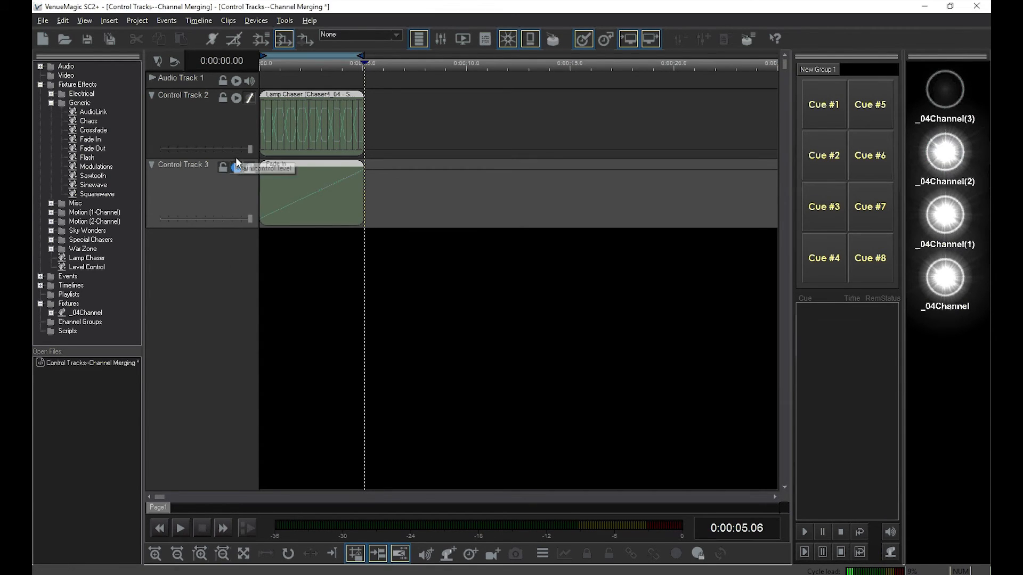
Step: Turn off the Control Track 3 solo and play both control tracks together
click(180, 528)
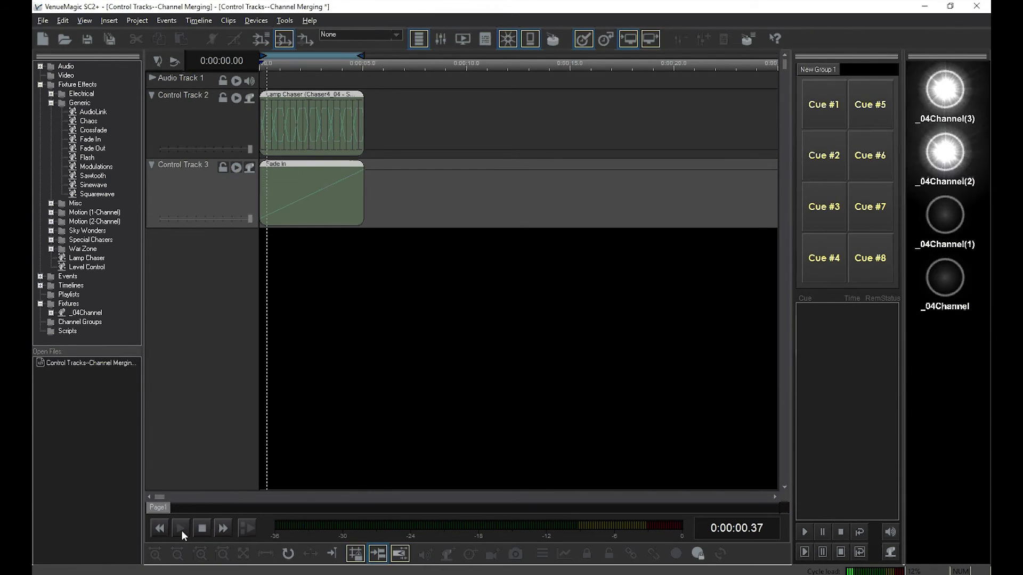
click(180, 528)
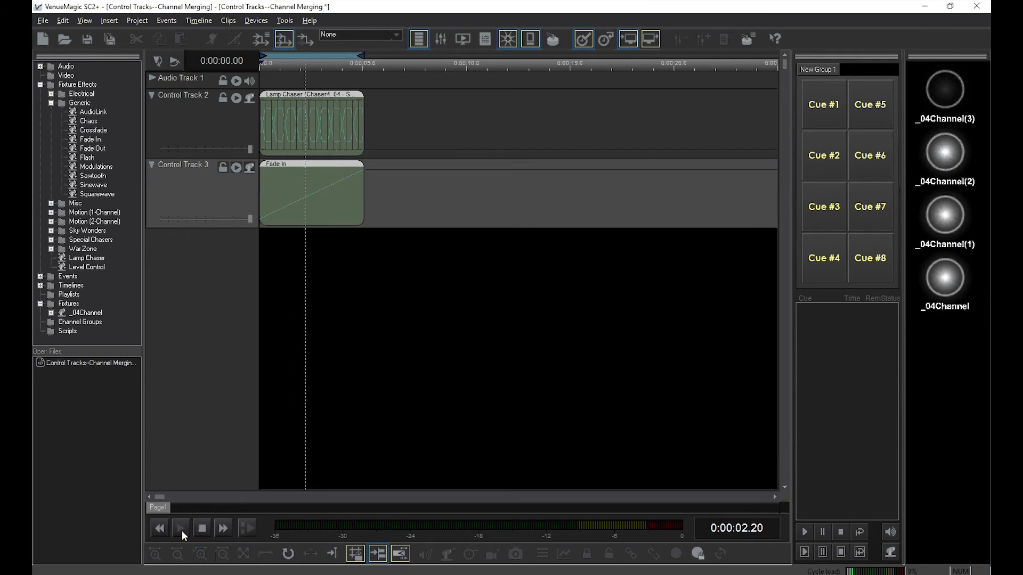
click(181, 528)
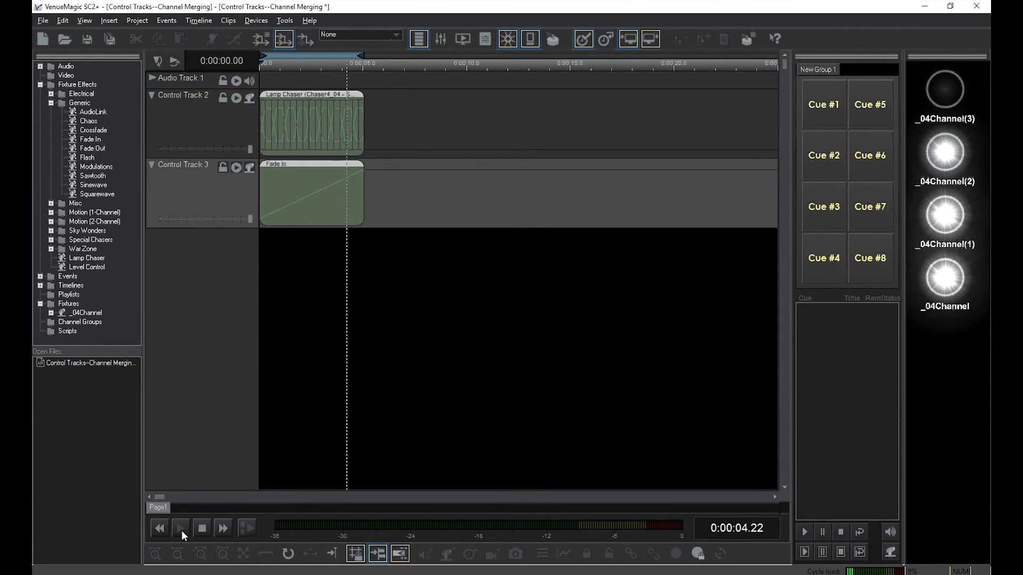
click(180, 528)
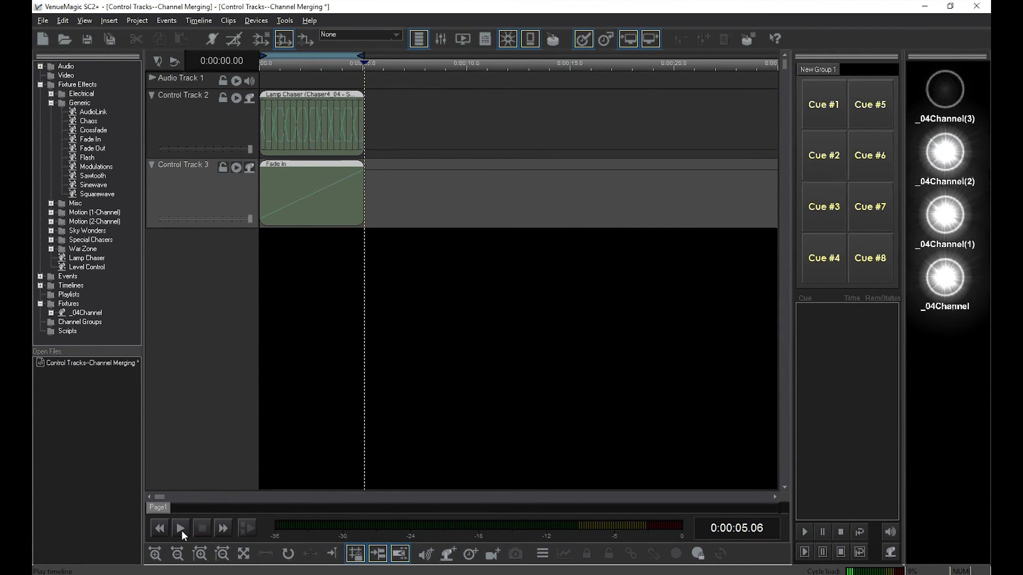
Step: Rewind to the timeline start, enable loop playback, and replay the merged chaser and fade-in
click(157, 528)
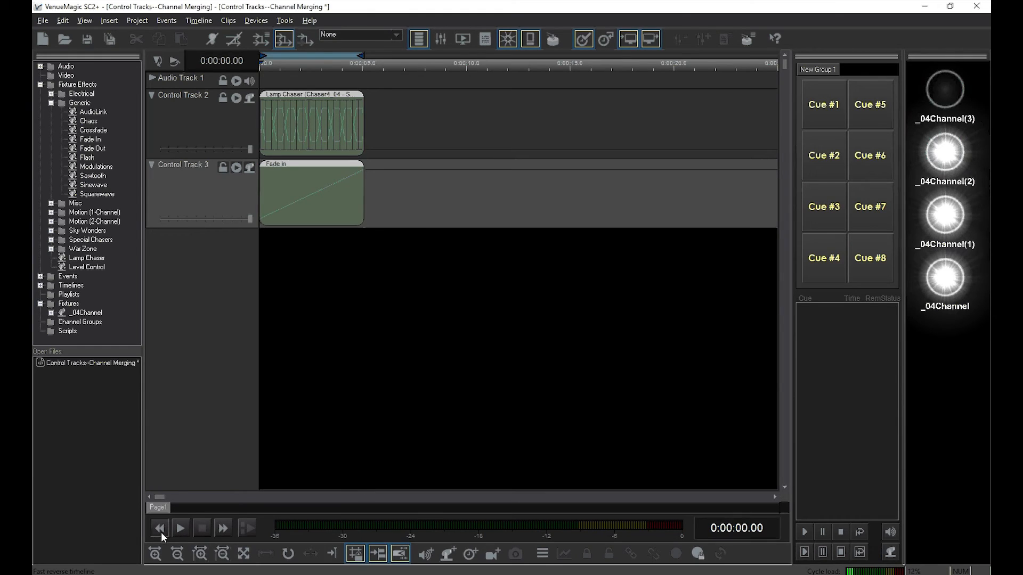
click(183, 529)
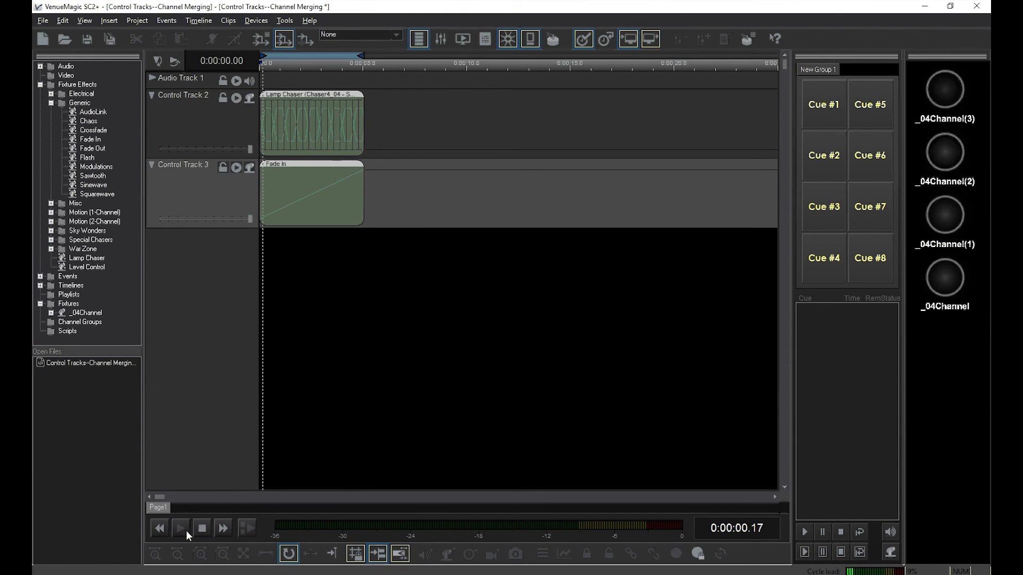
click(180, 528)
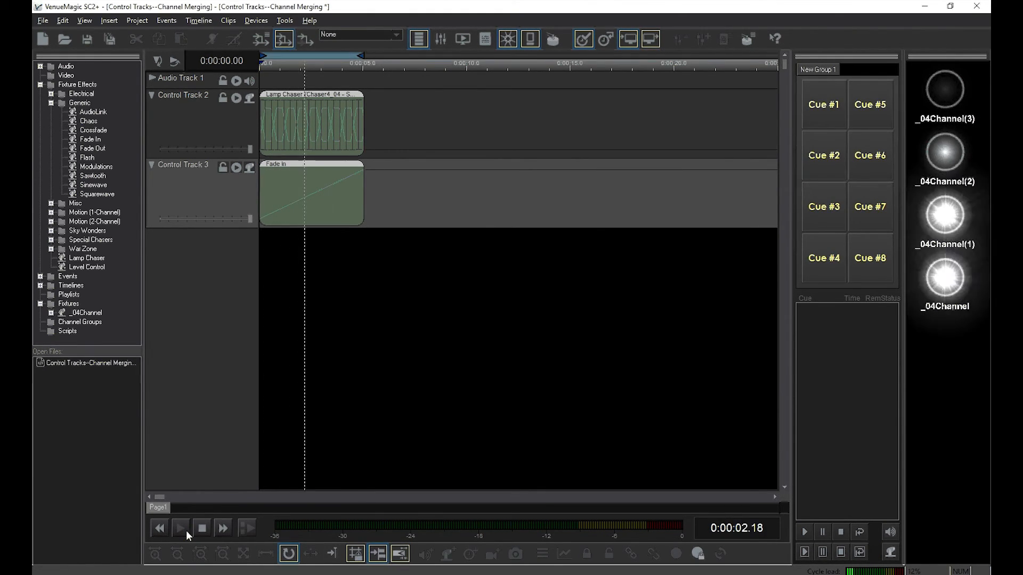
click(180, 528)
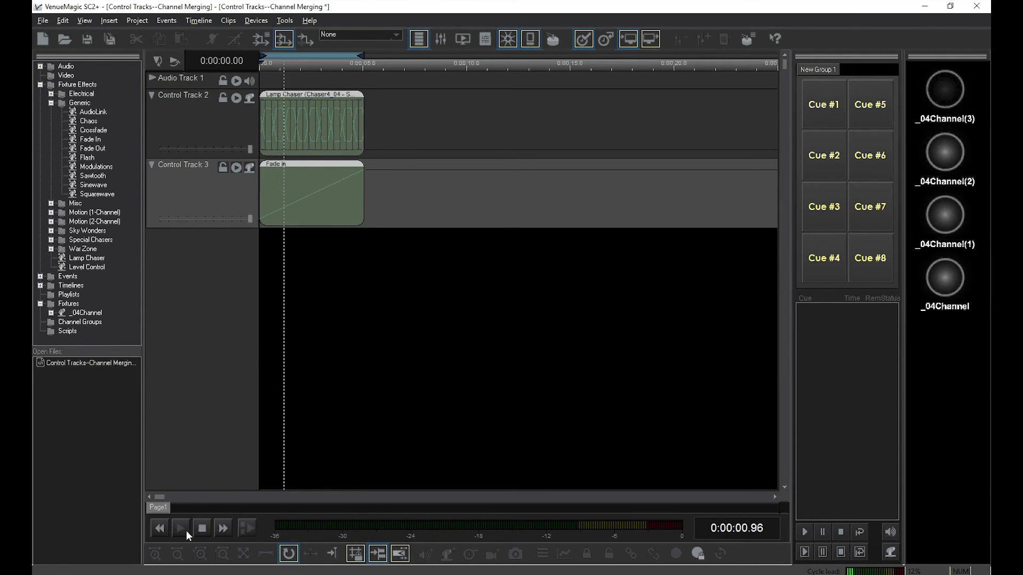
click(180, 528)
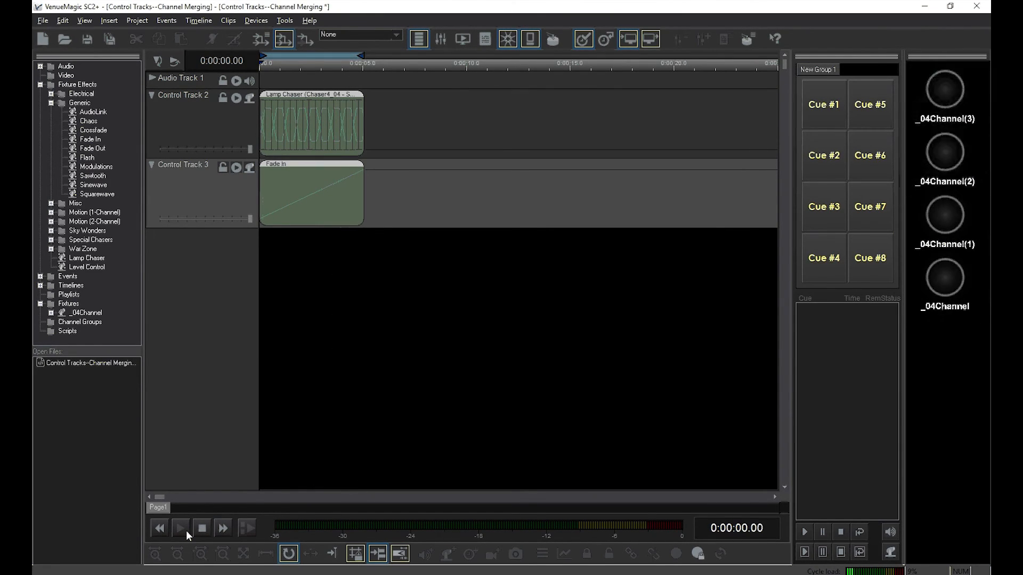
click(180, 528)
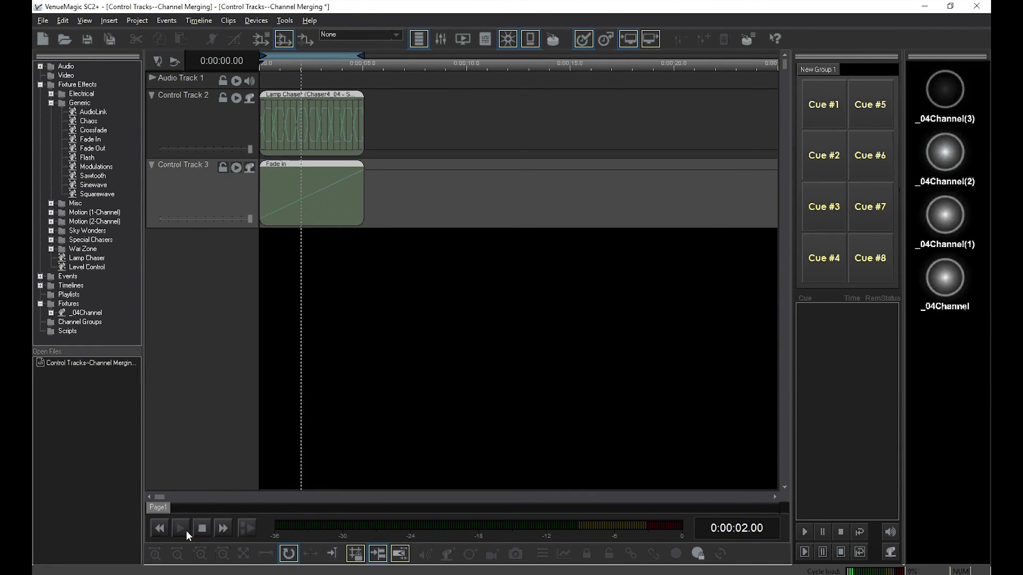
click(180, 529)
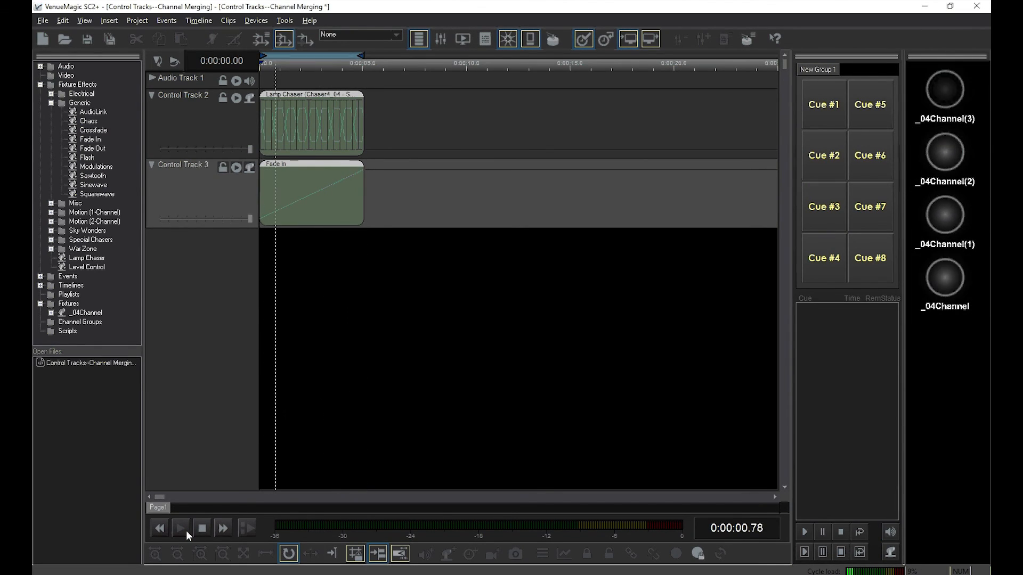
click(180, 528)
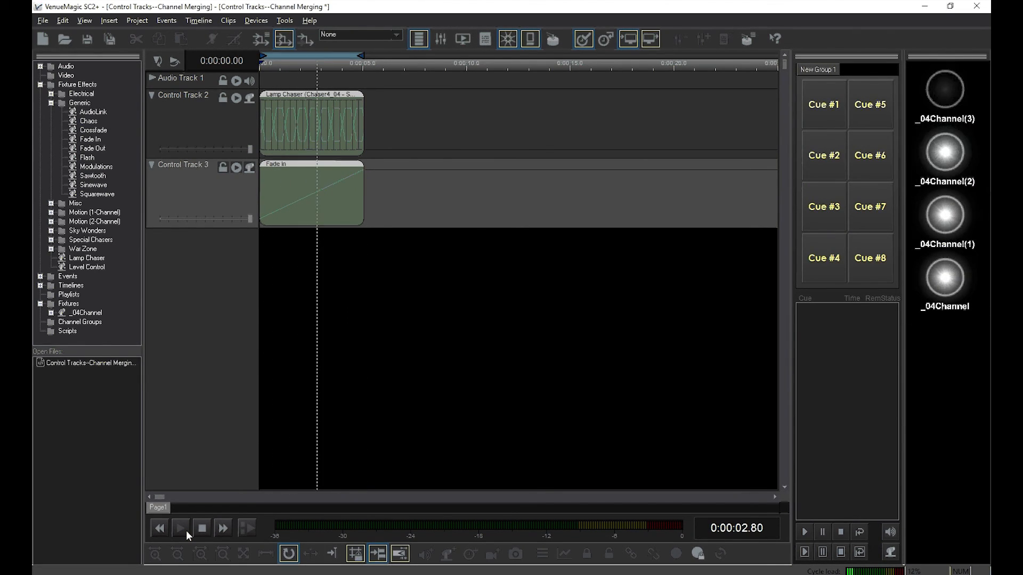